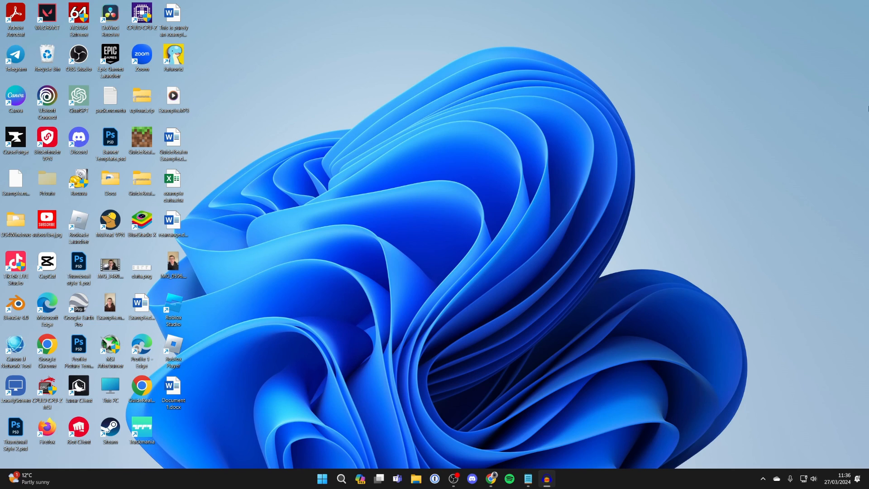
mouse_move(490, 459)
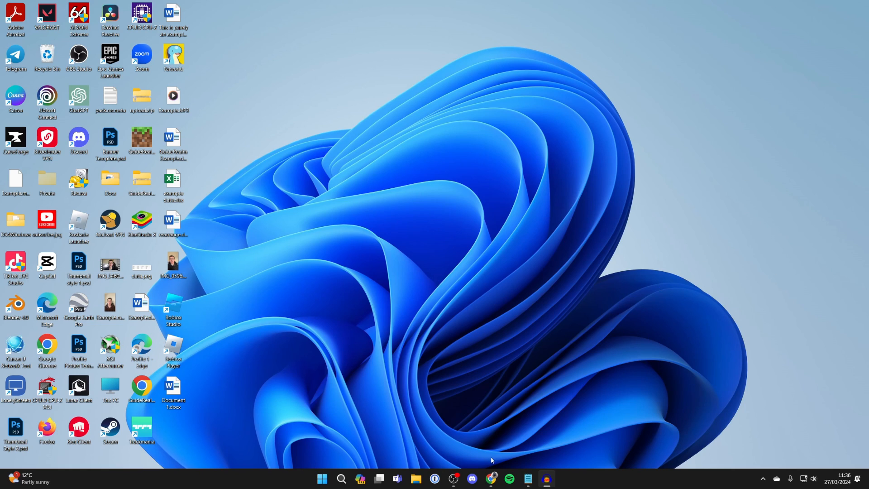
Search Google for 'badlion' in Chrome and follow the top result to the Badlion site
left_click(489, 482)
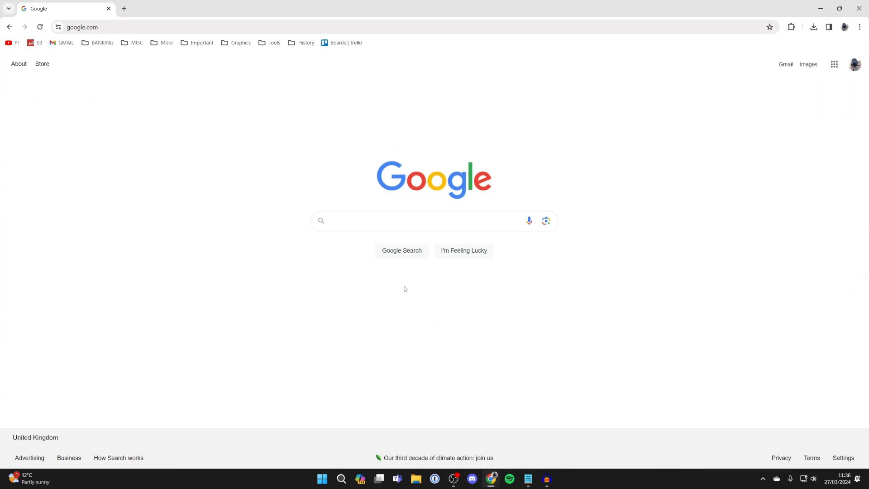
type("badlion")
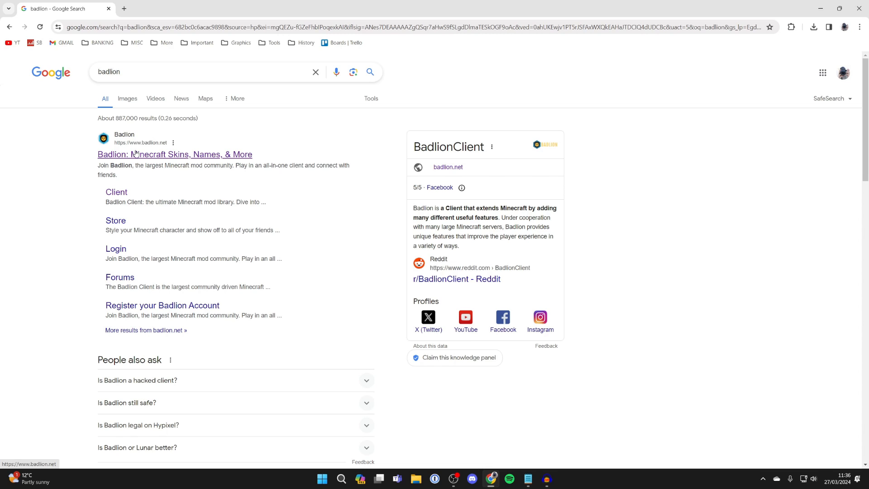
left_click(174, 154)
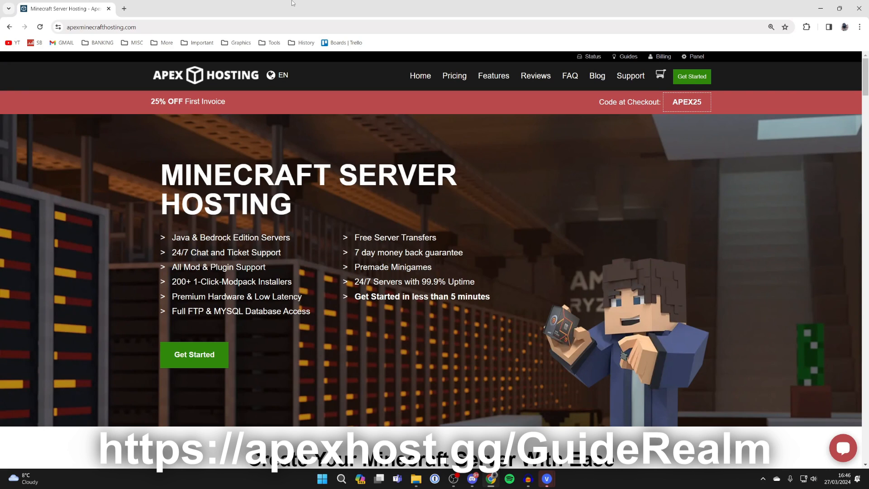
mouse_move(323, 142)
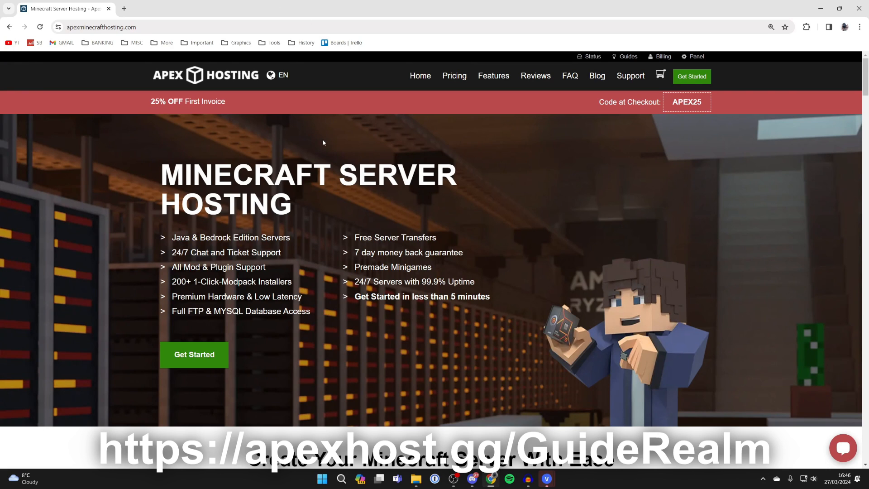
scroll("down", 3)
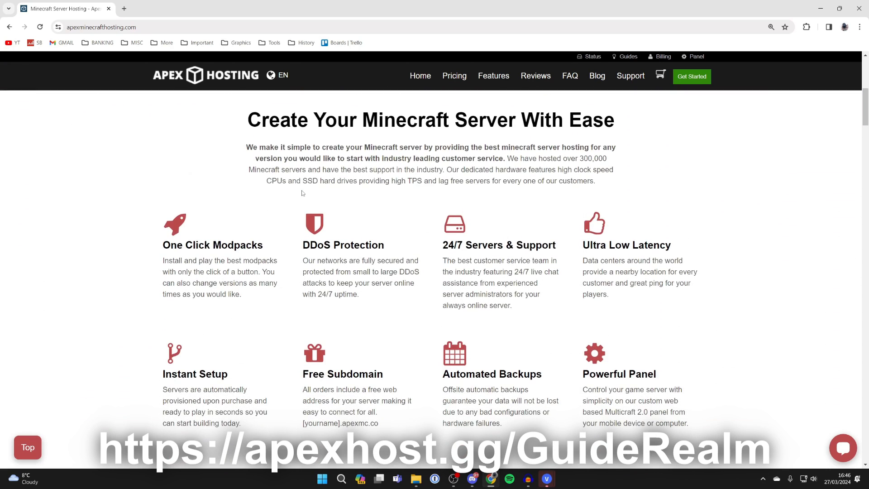
scroll("down", 3)
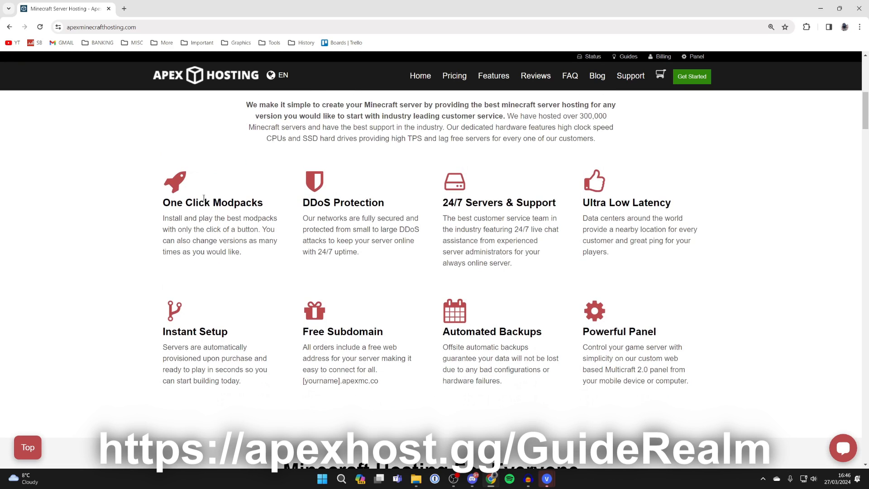
mouse_move(188, 208)
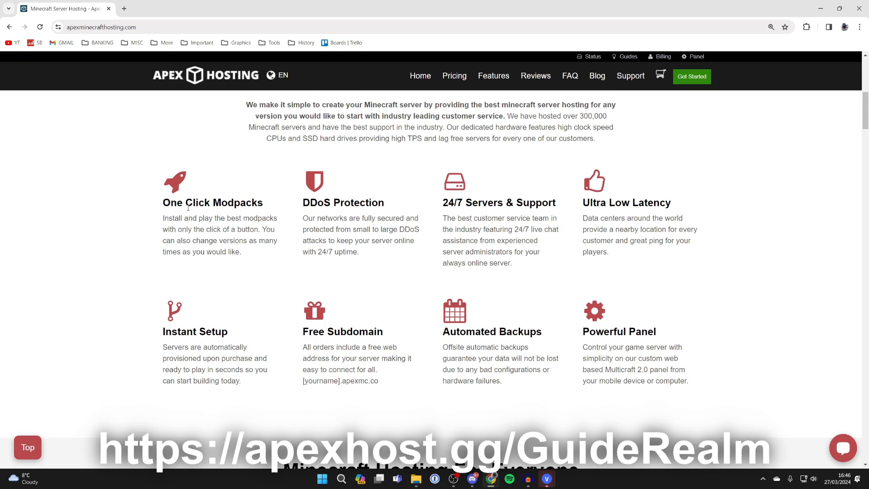
mouse_move(386, 202)
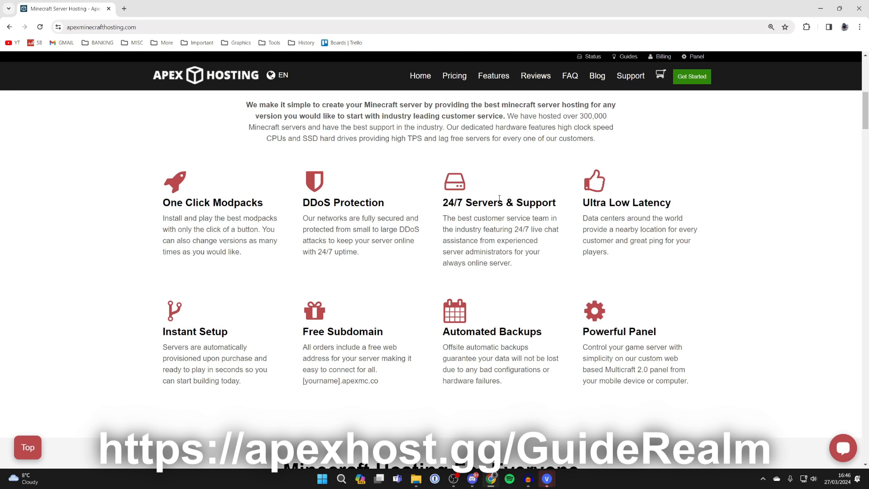
mouse_move(677, 237)
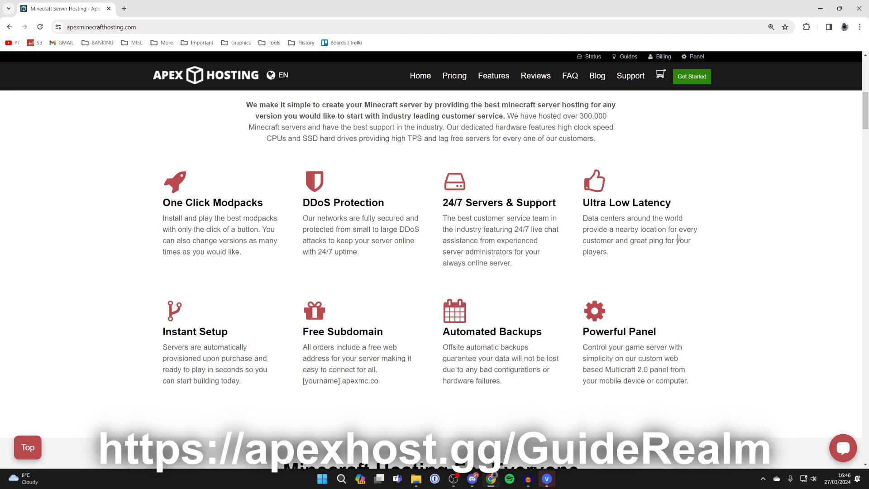
scroll("down", 3)
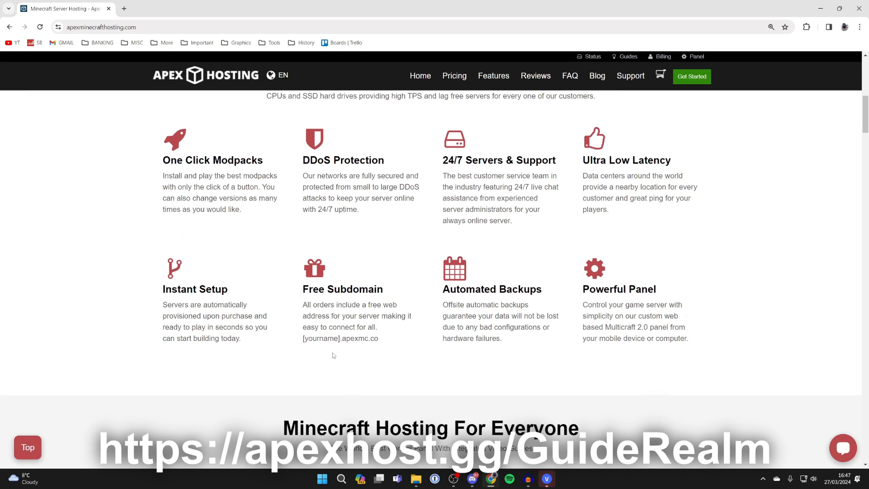
mouse_move(304, 328)
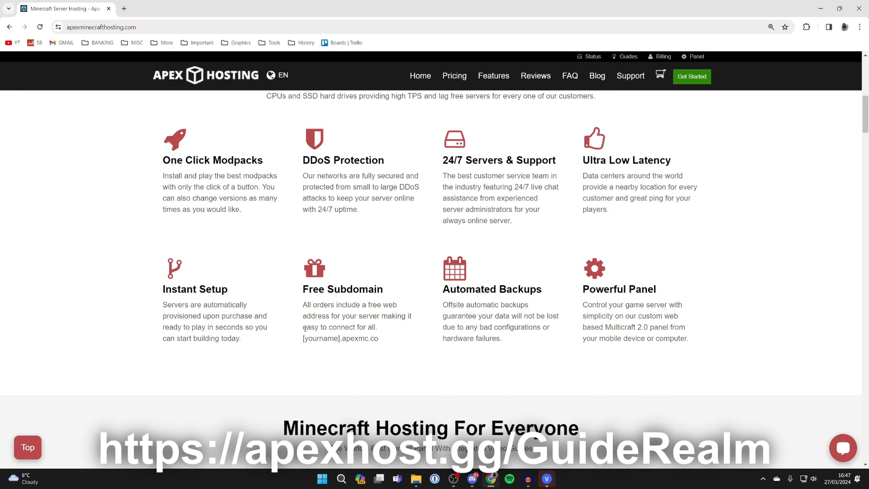
mouse_move(293, 306)
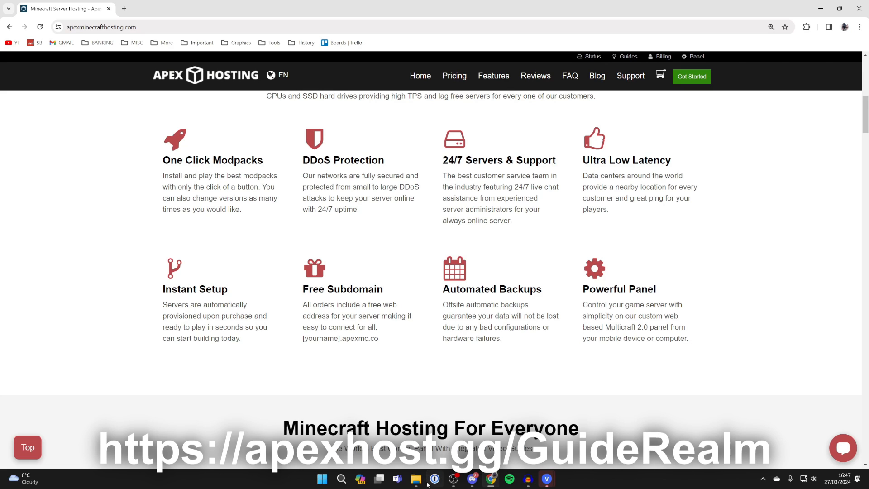
scroll("up", 3)
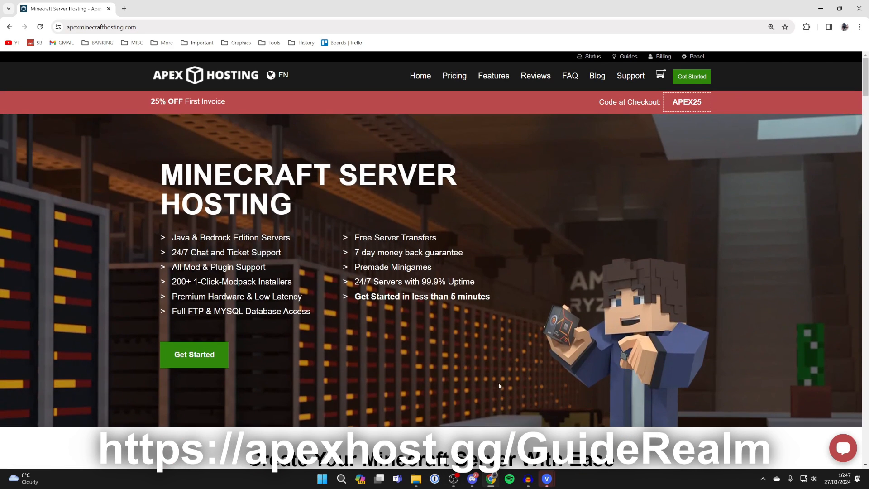
mouse_move(128, 132)
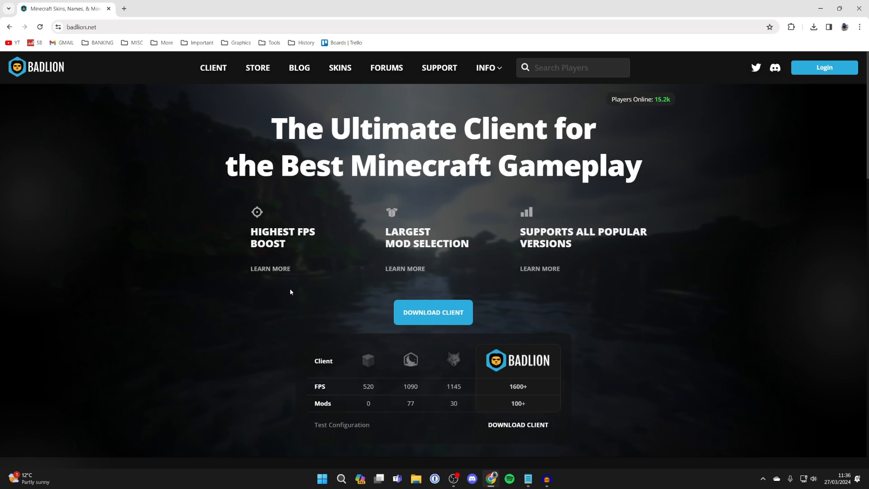
mouse_move(433, 316)
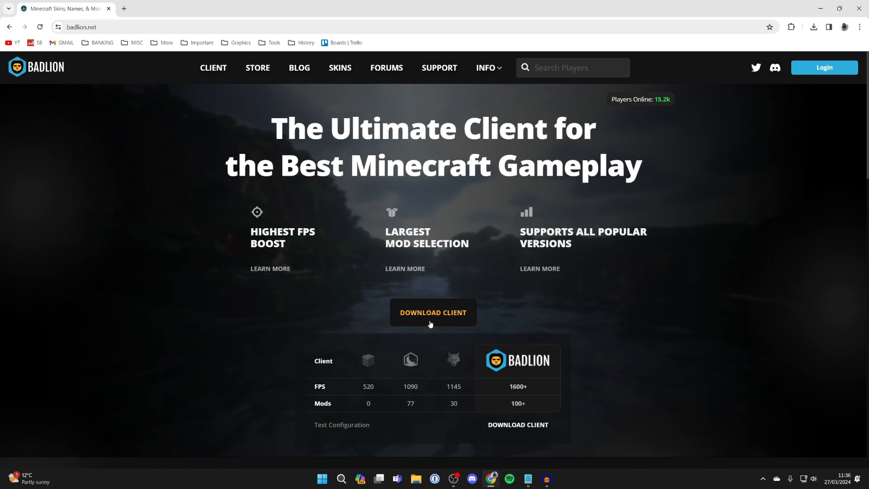
Go to the Badlion CLIENT page and start the client download
scroll("down", 3)
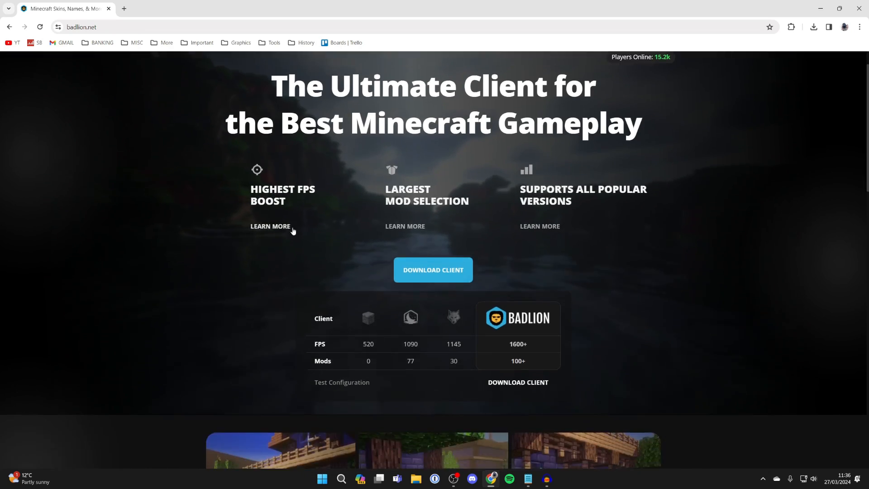
scroll("up", 3)
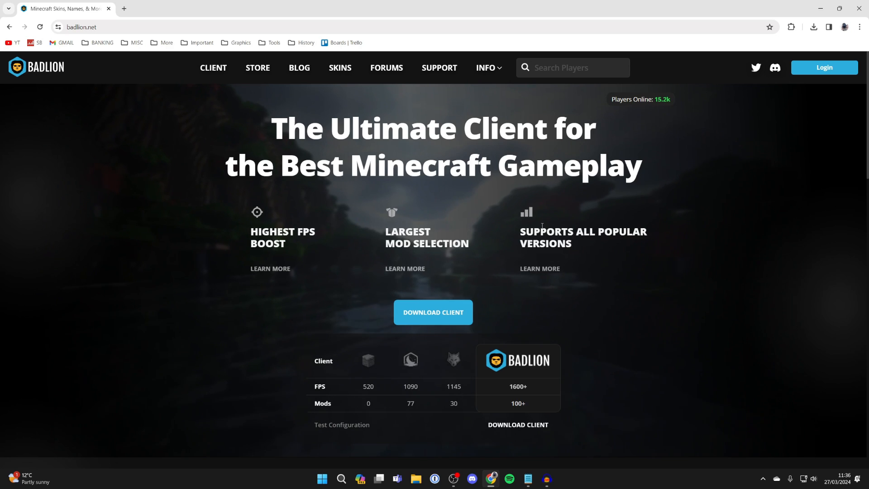
left_click(213, 68)
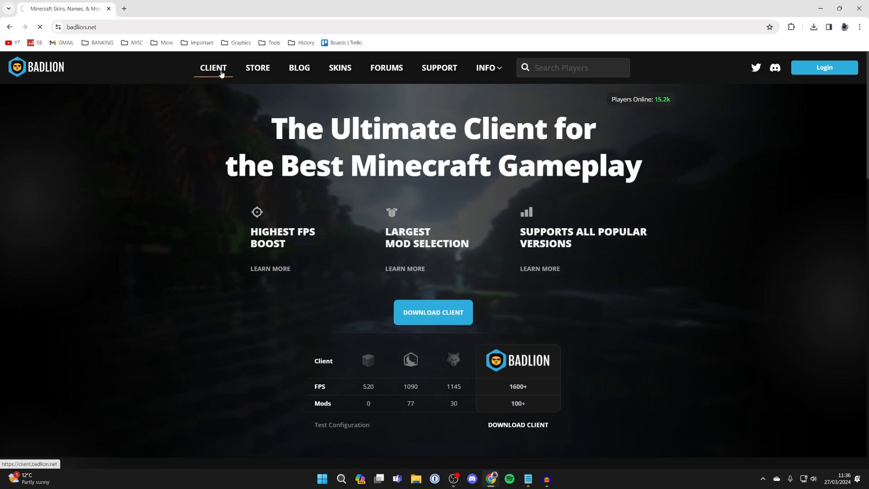
left_click(213, 68)
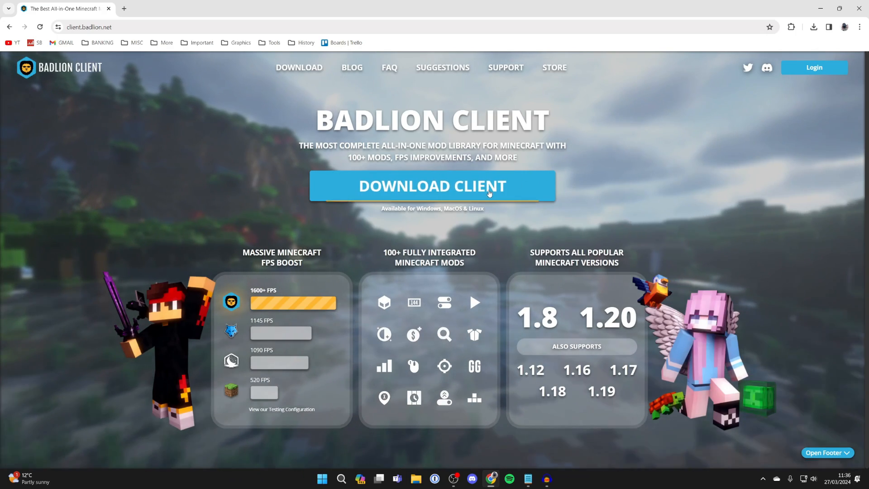
left_click(433, 186)
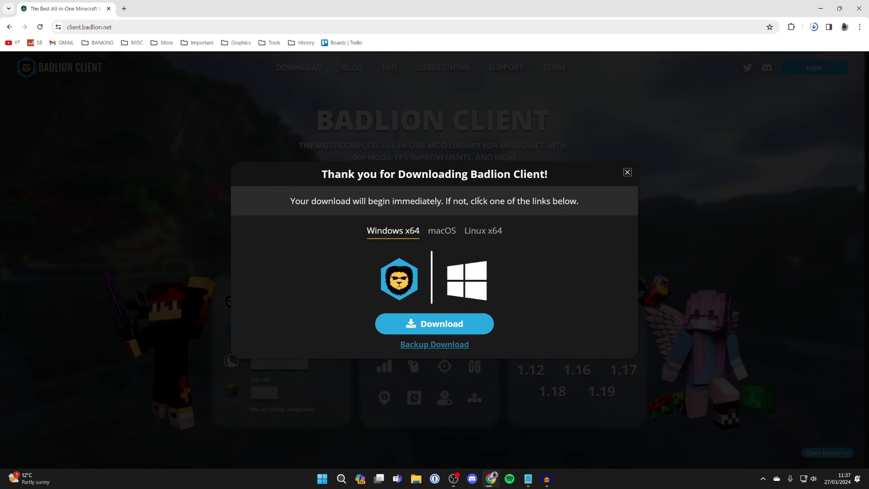
Check the macOS download options, then return to the Windows x64 tab
left_click(441, 230)
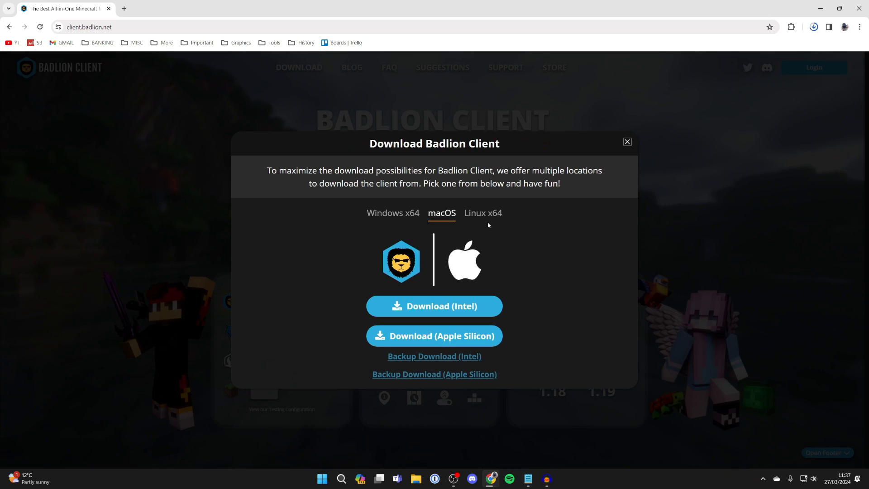
left_click(433, 306)
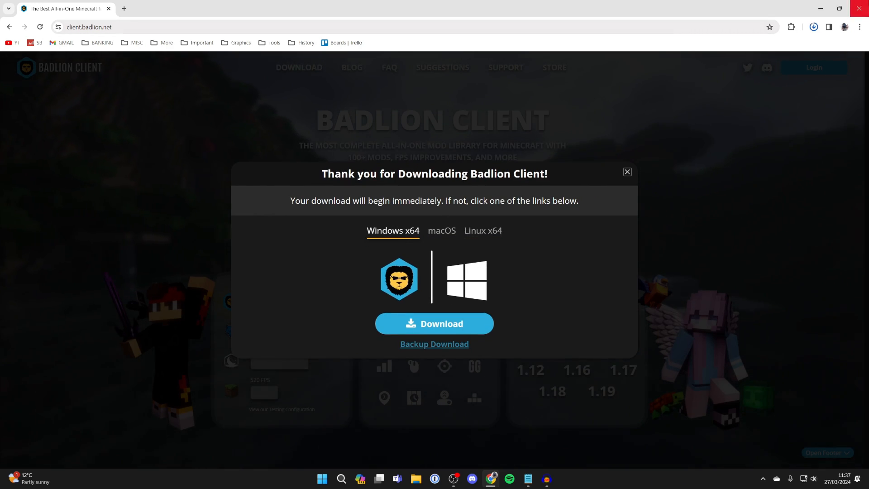
mouse_move(825, 5)
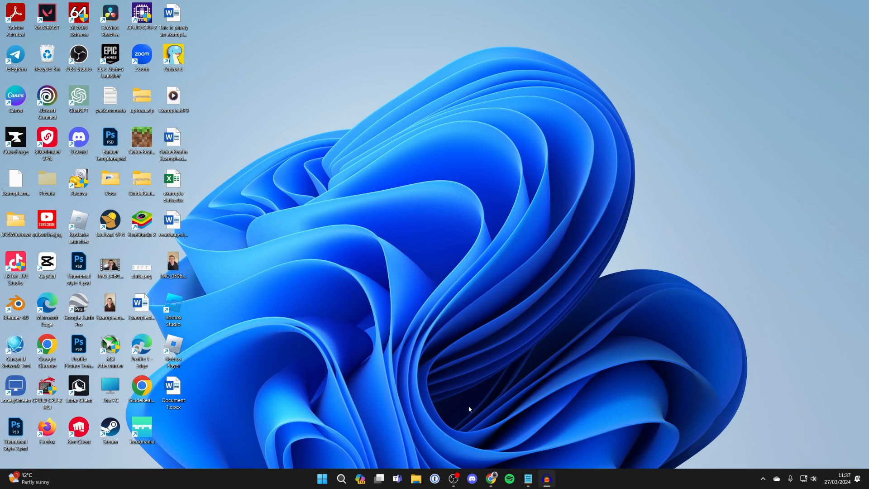
Run Badlion Client Setup 4.0.1 (1).exe from the Downloads folder in File Explorer
left_click(415, 478)
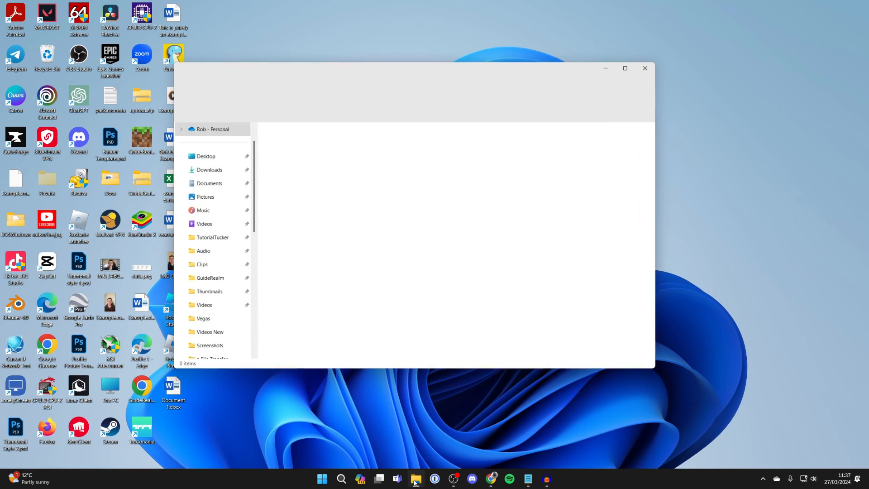
left_click(209, 169)
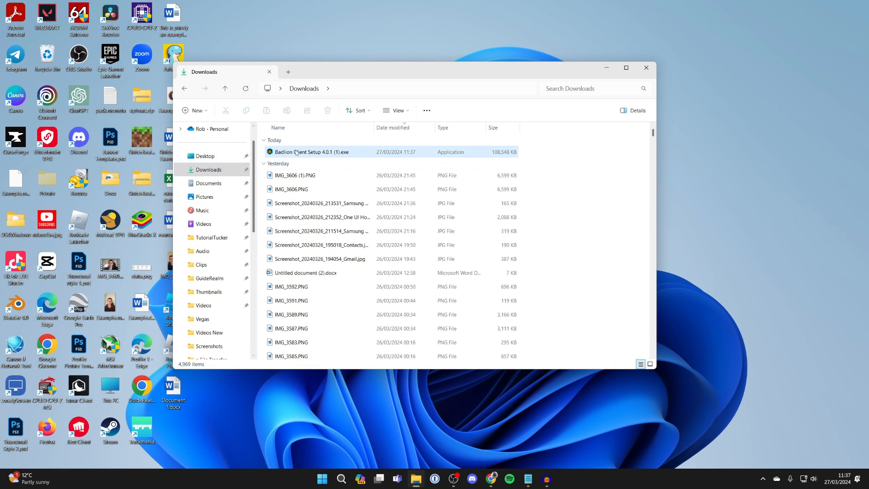
mouse_move(310, 152)
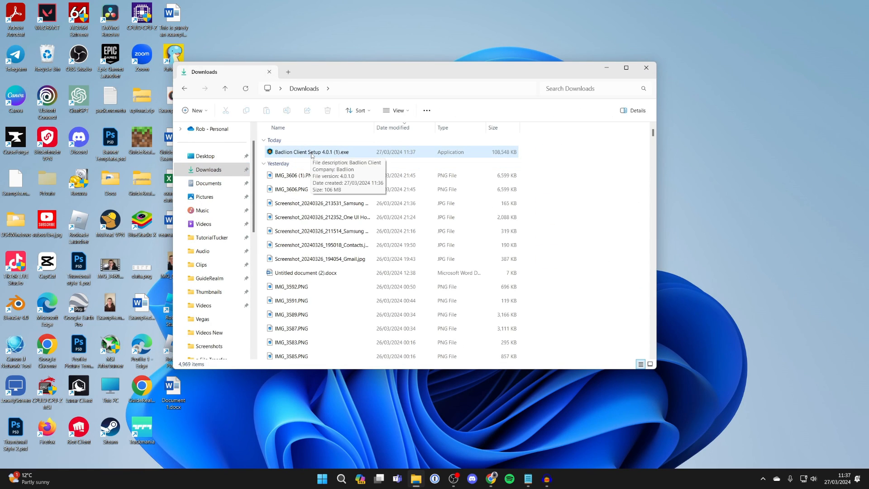
double_click(312, 151)
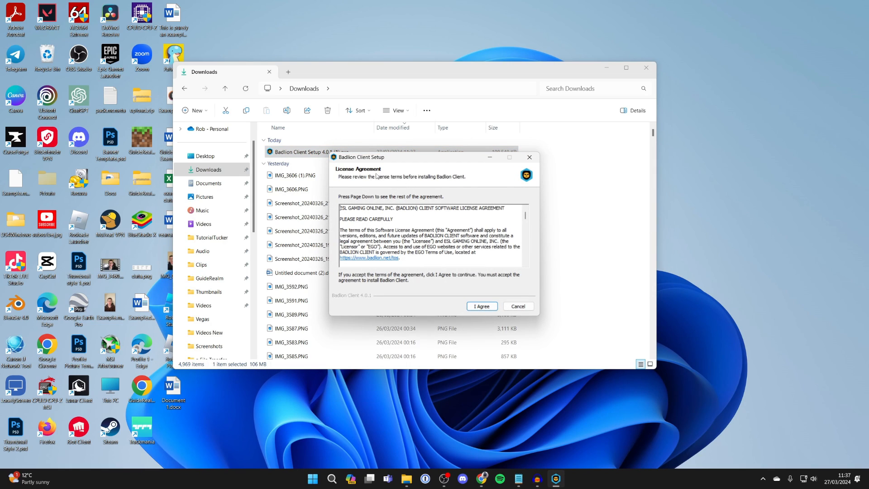
Accept the licence, install for the current user only to the default folder, and finish with Run Badlion Client ticked
left_click(479, 306)
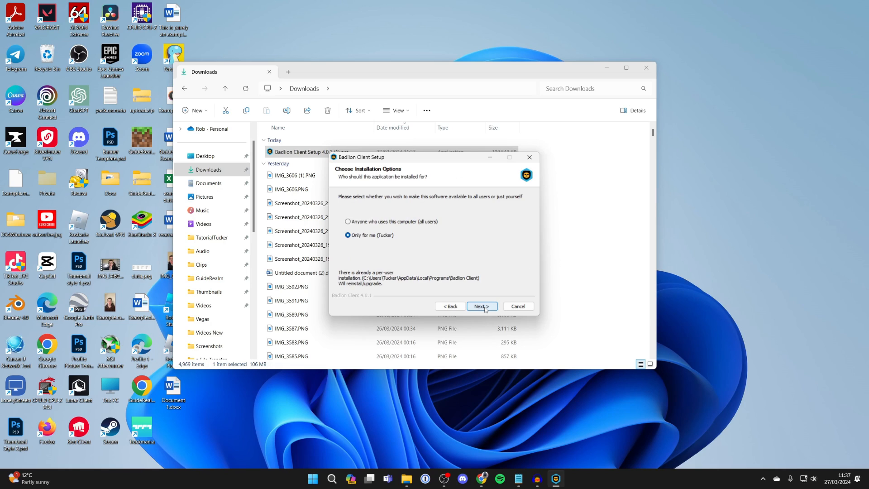
mouse_move(480, 295)
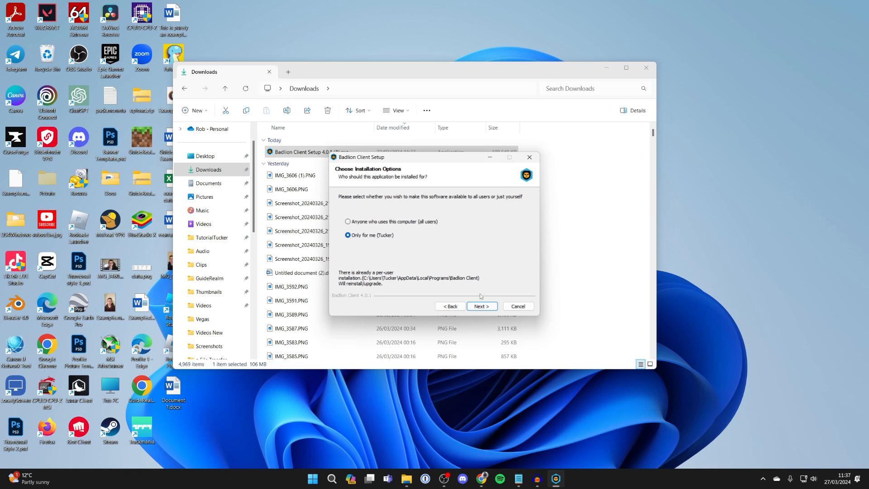
mouse_move(496, 303)
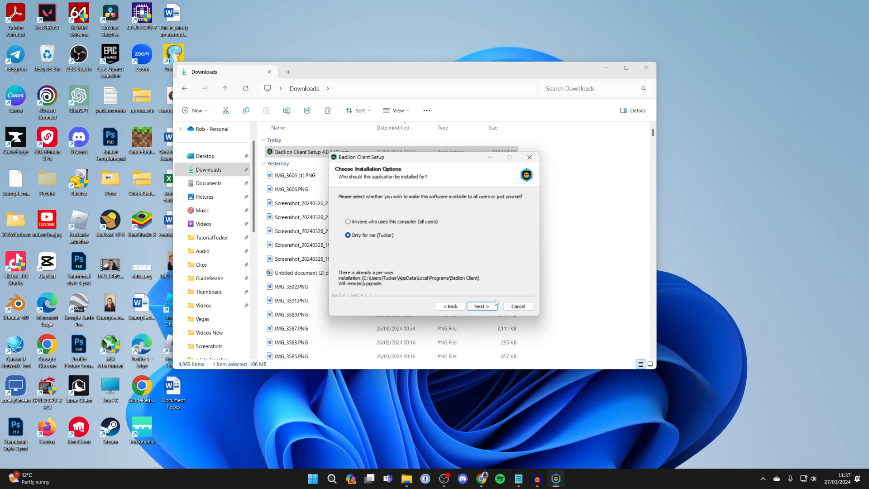
left_click(480, 306)
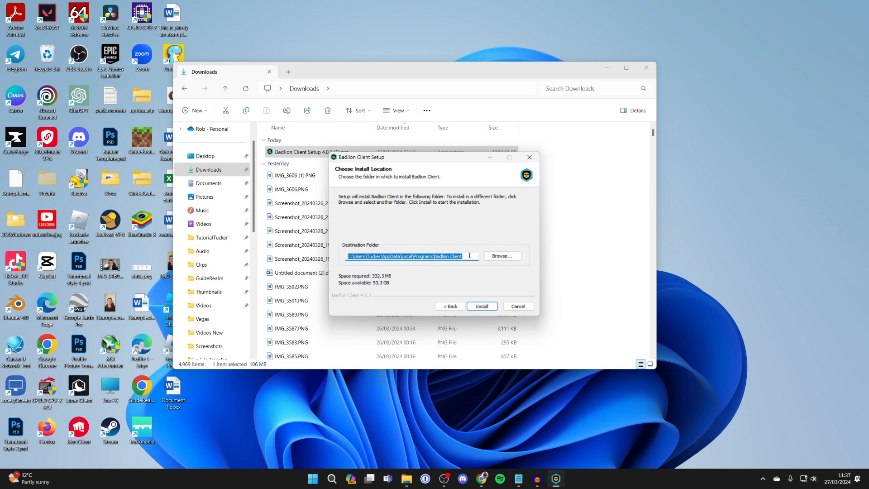
left_click(480, 305)
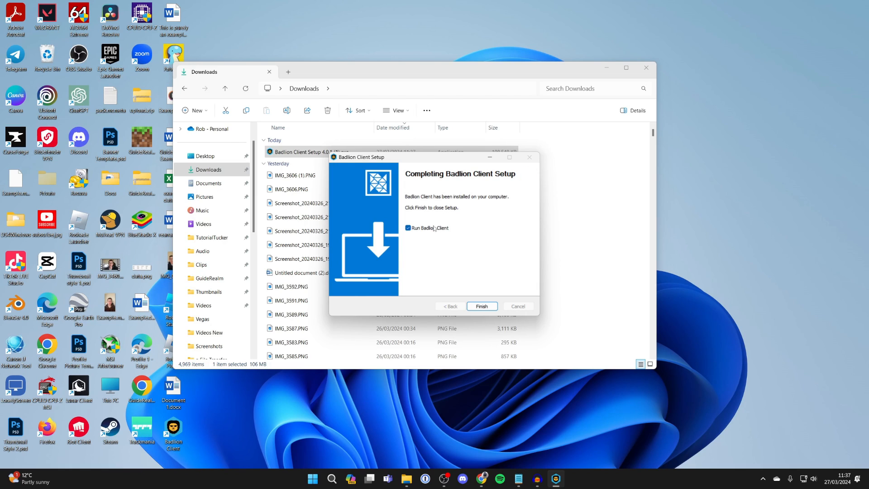
mouse_move(471, 261)
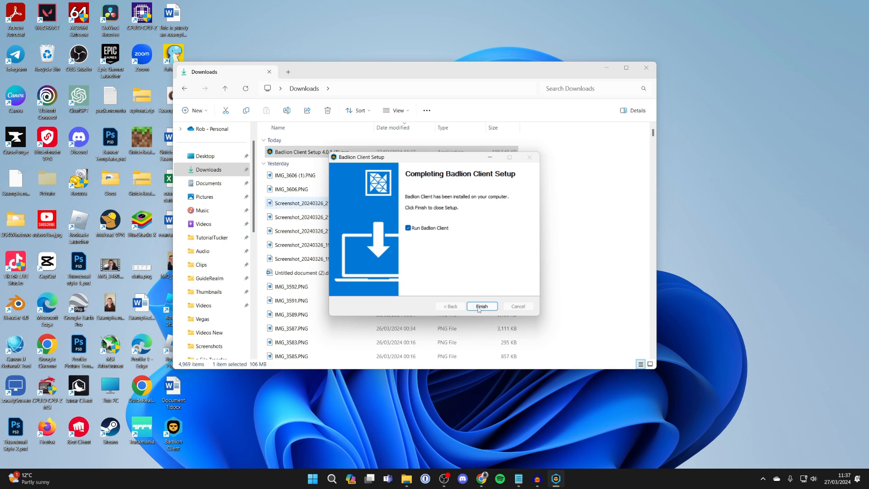
left_click(481, 305)
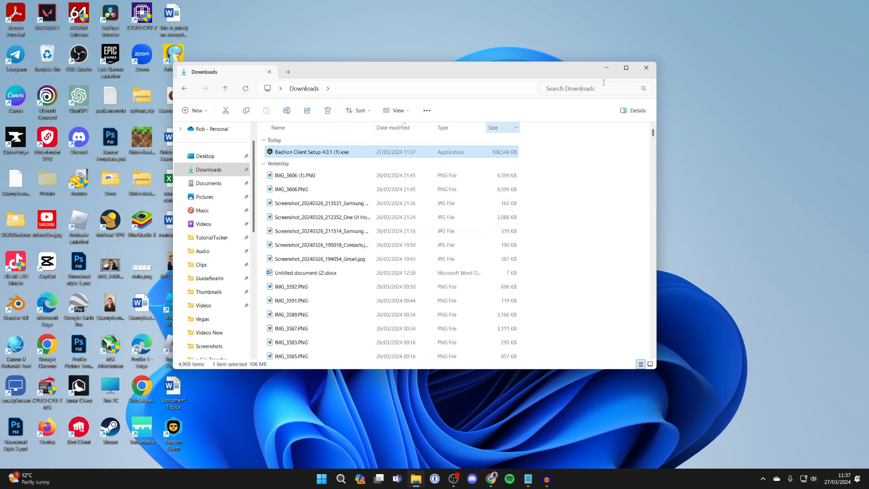
Sign in to Minecraft with a Microsoft account, entering the email 'robe' and proceeding
left_click(645, 68)
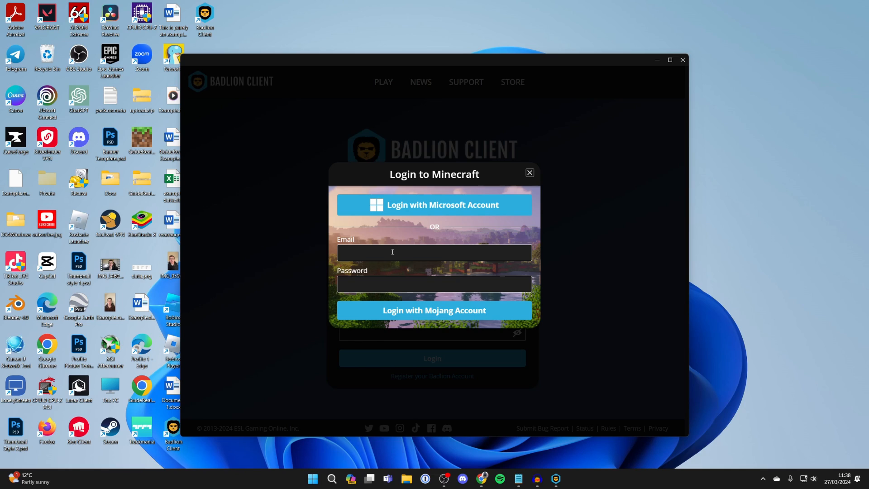
mouse_move(441, 316)
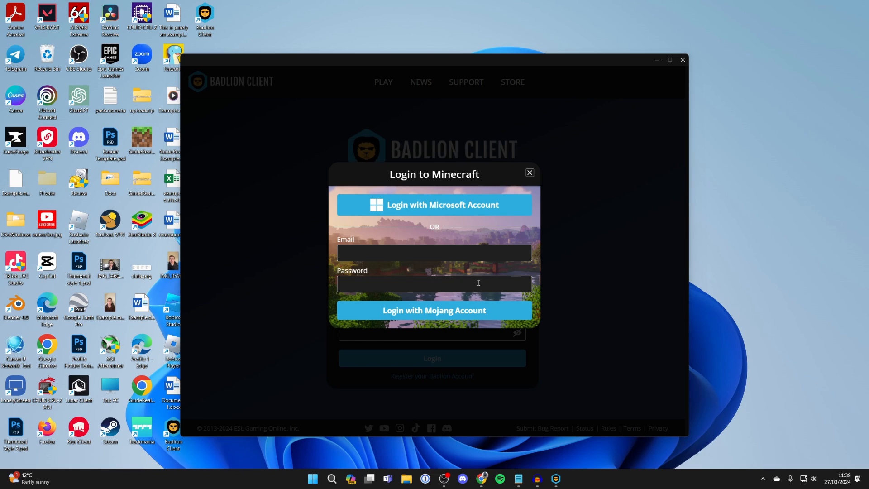
mouse_move(475, 275)
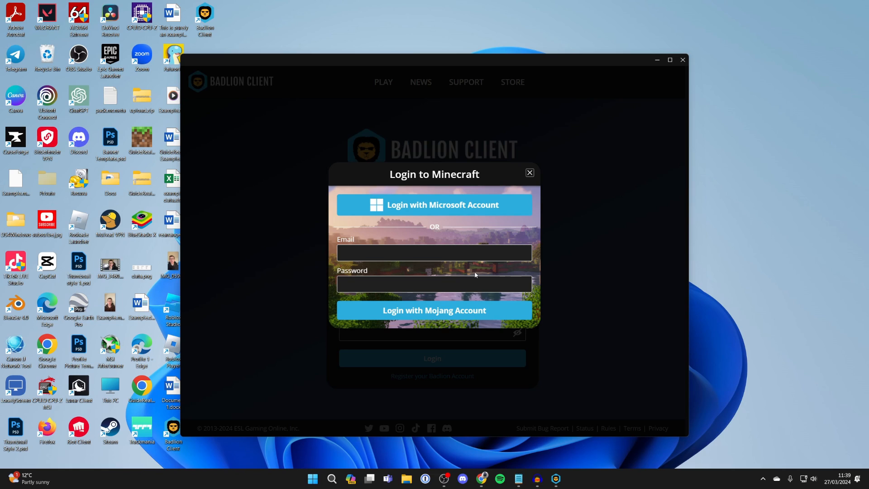
mouse_move(431, 227)
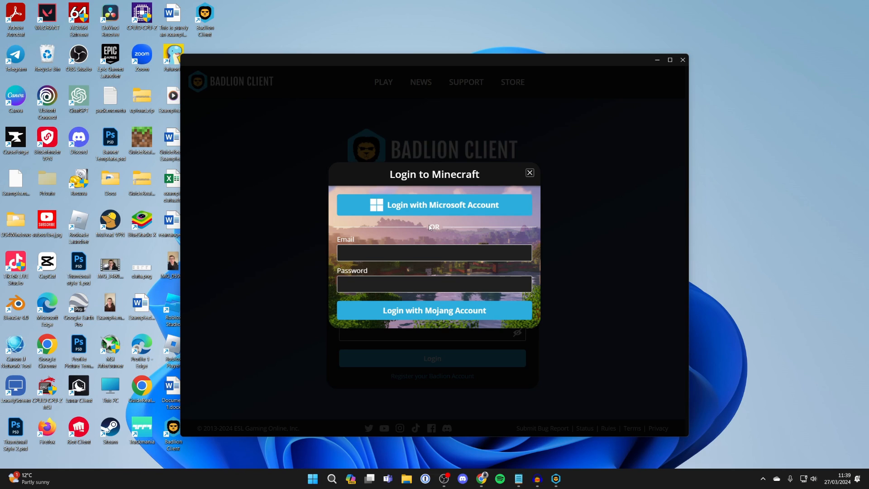
mouse_move(455, 205)
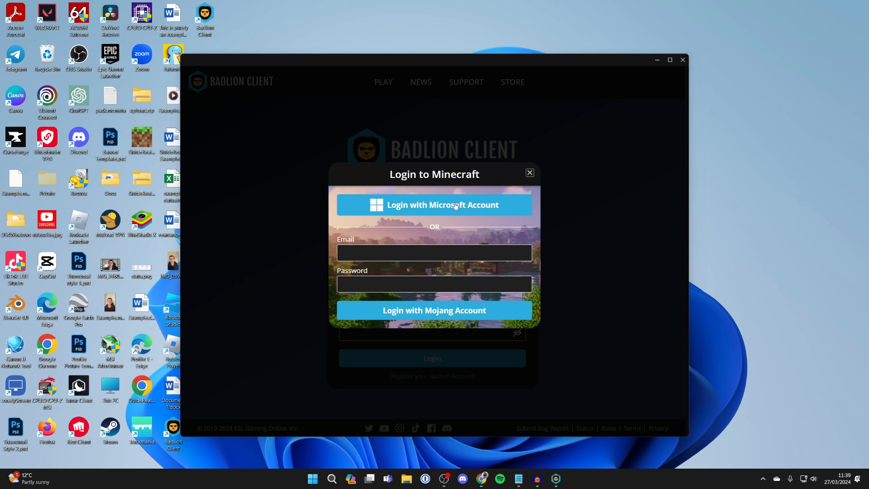
left_click(434, 205)
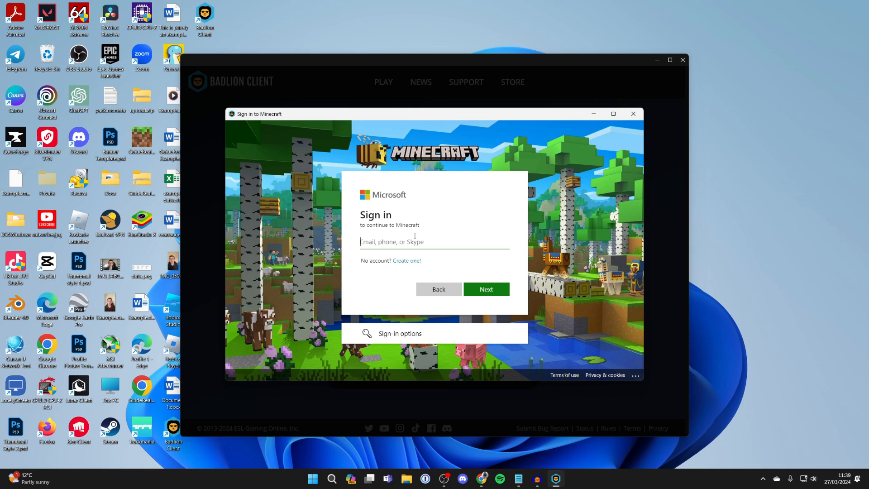
mouse_move(408, 231)
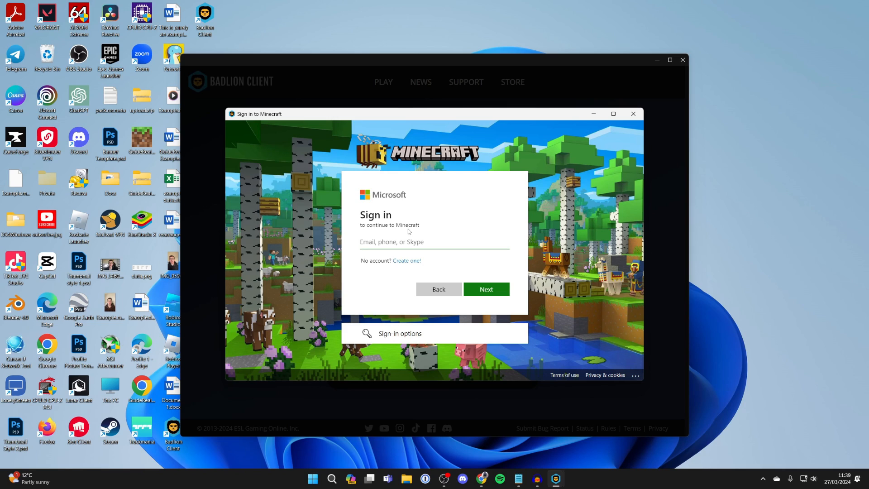
type("robe")
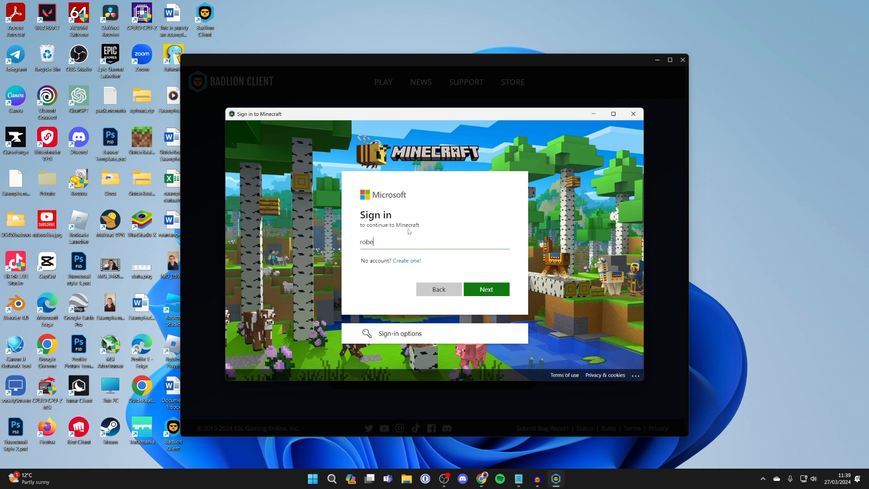
left_click(485, 288)
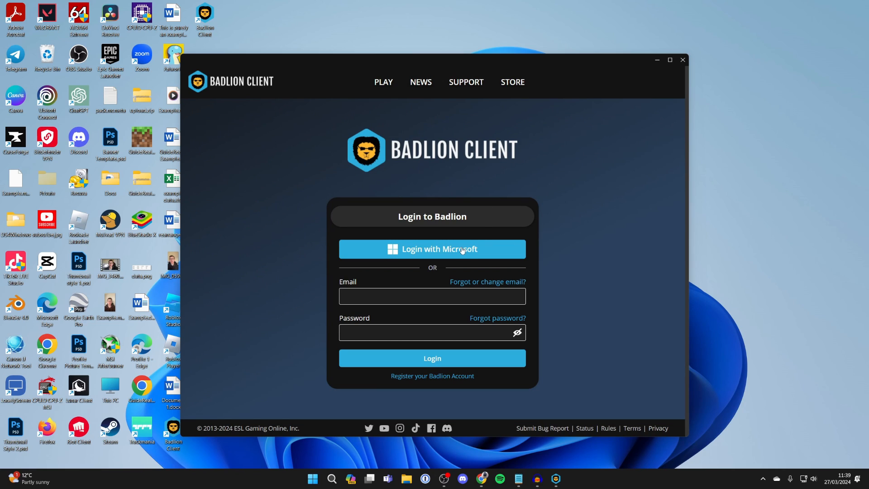
Sign in to Badlion with Microsoft and begin entering the account email
left_click(432, 249)
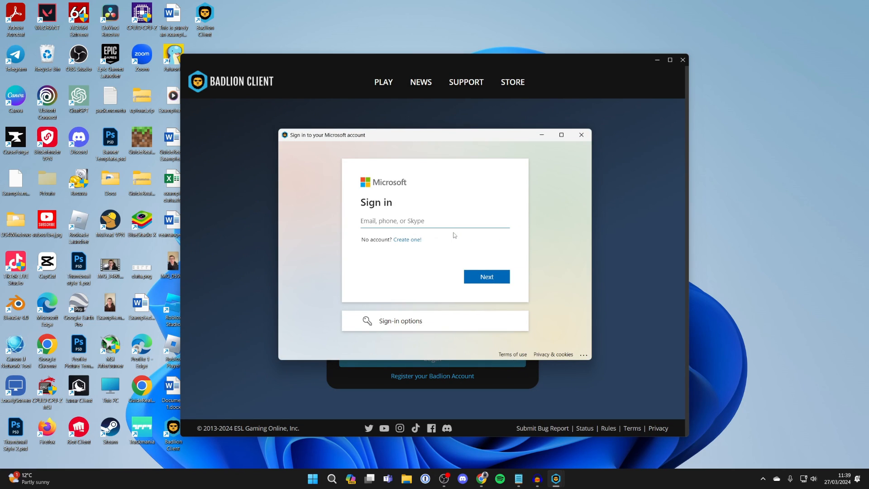
left_click(580, 135)
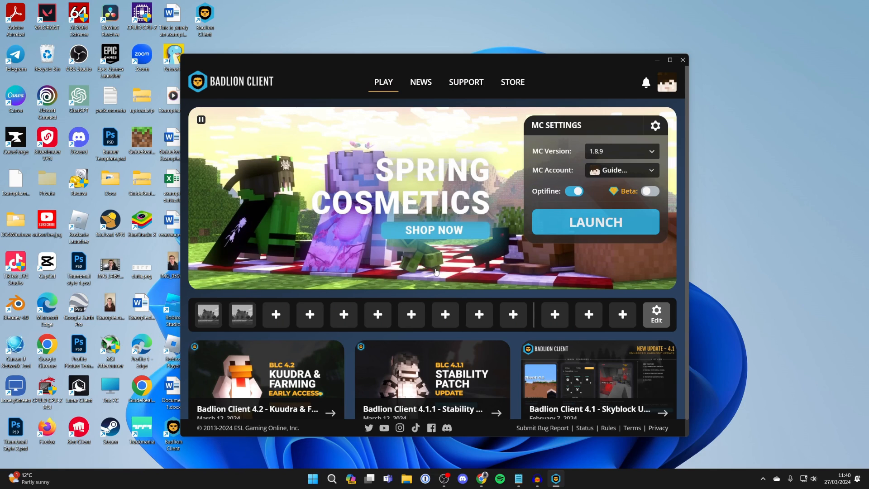
mouse_move(545, 129)
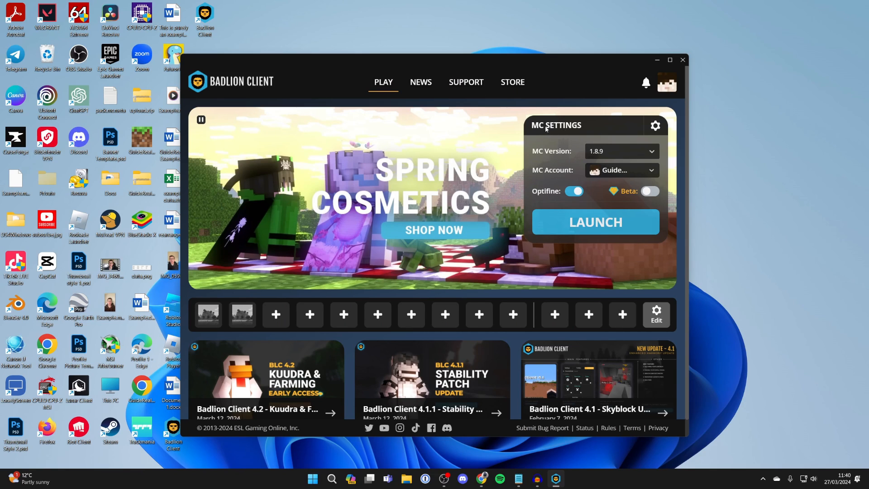
mouse_move(571, 140)
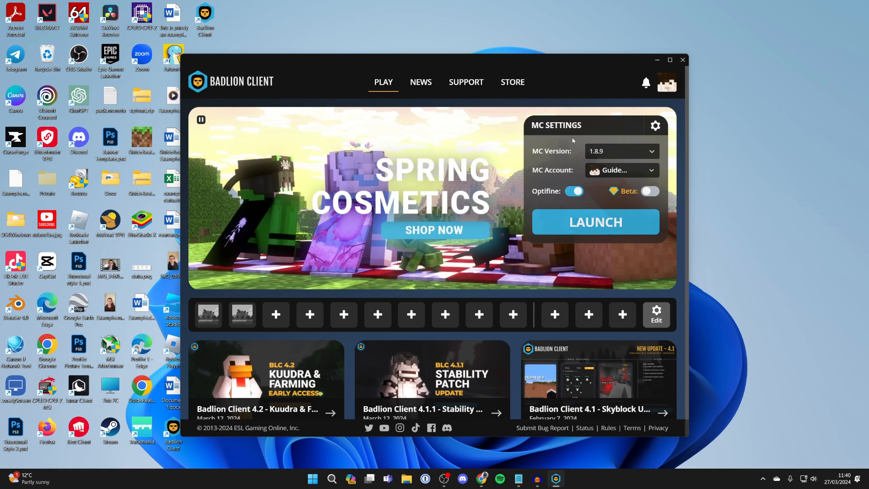
Keep Minecraft version 1.8.9 in MC Settings and launch the game from the launcher
left_click(619, 151)
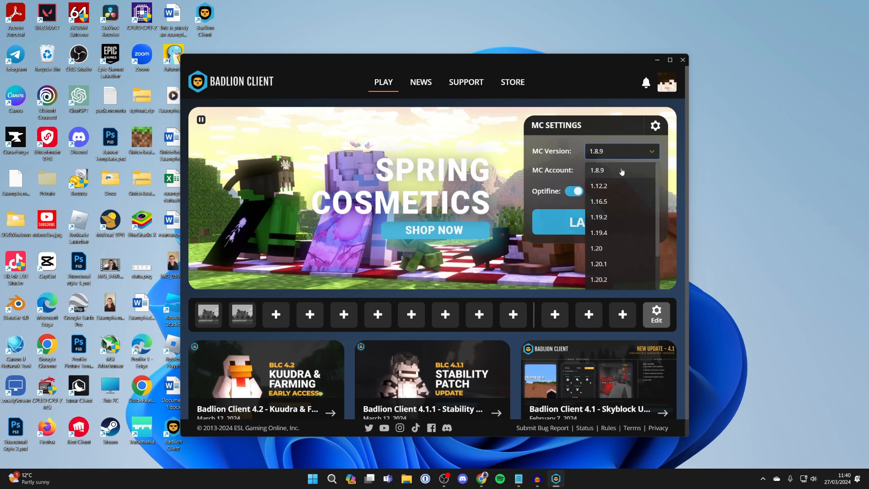
mouse_move(624, 177)
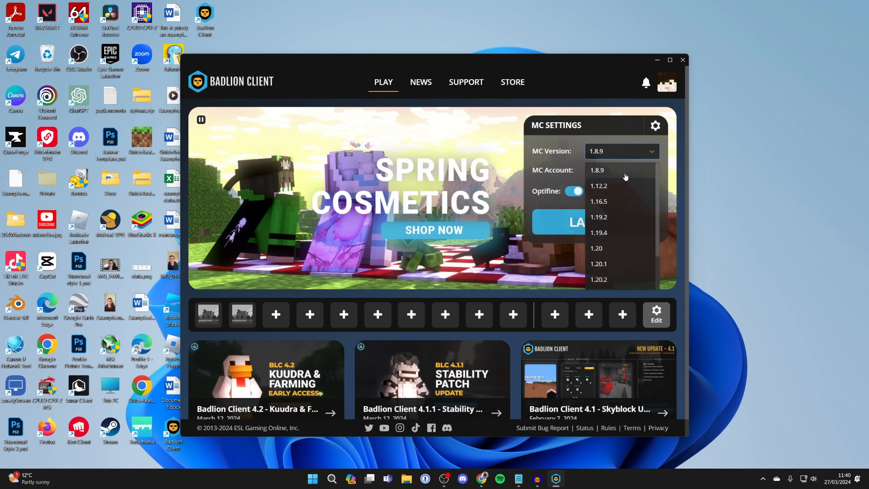
left_click(619, 170)
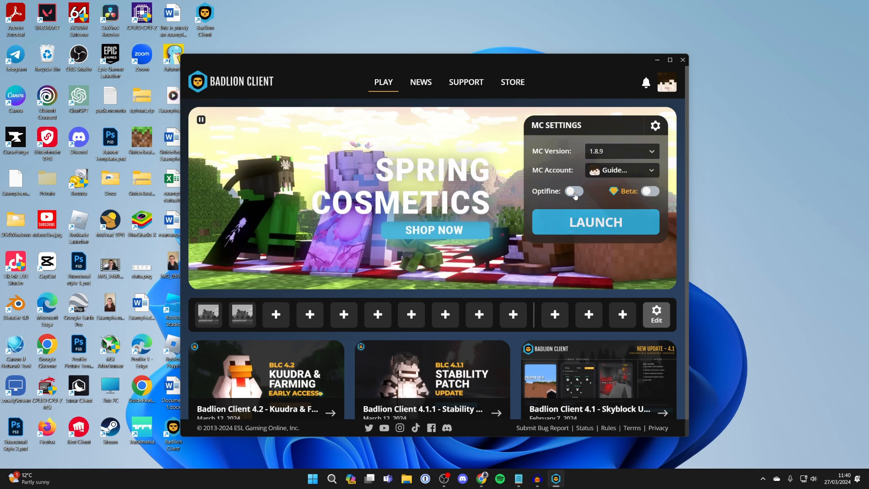
left_click(573, 191)
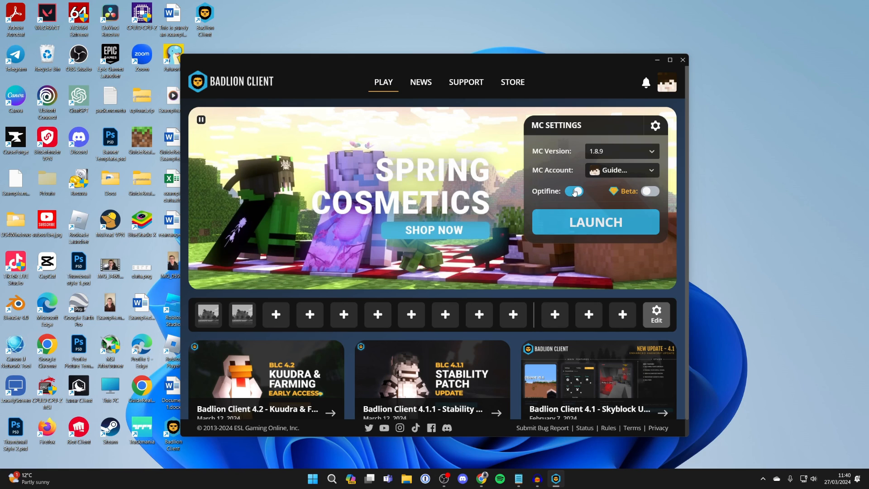
left_click(573, 191)
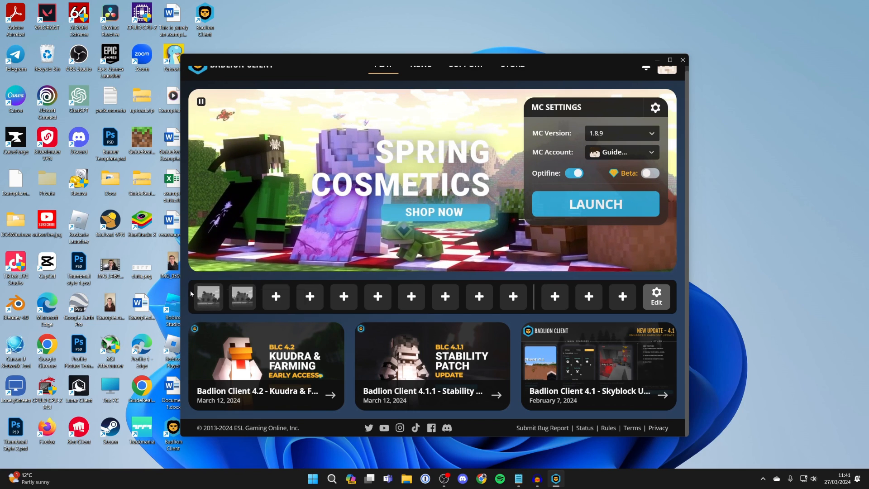
mouse_move(554, 297)
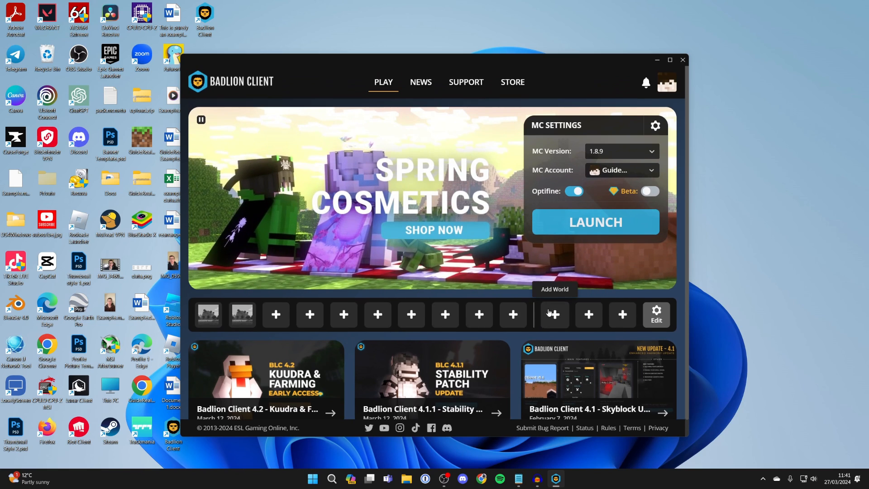
left_click(593, 222)
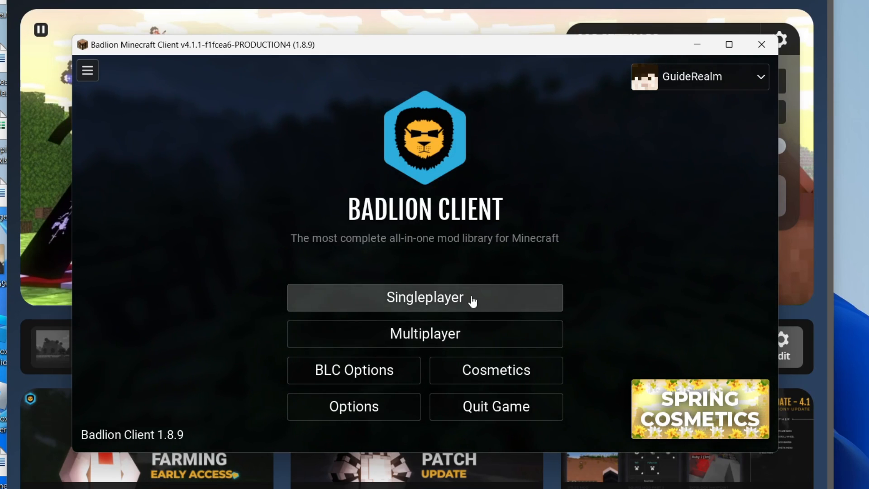
Allow the firewall prompt and create a new creative world from Singleplayer
left_click(425, 333)
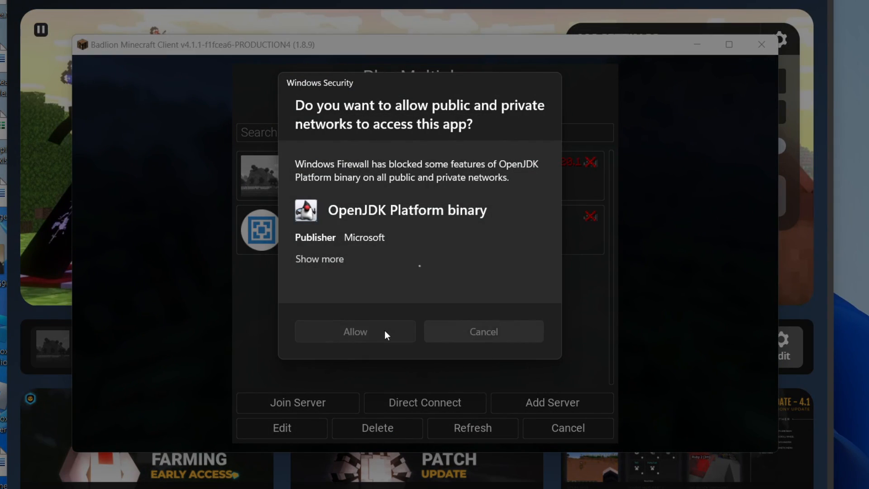
left_click(355, 332)
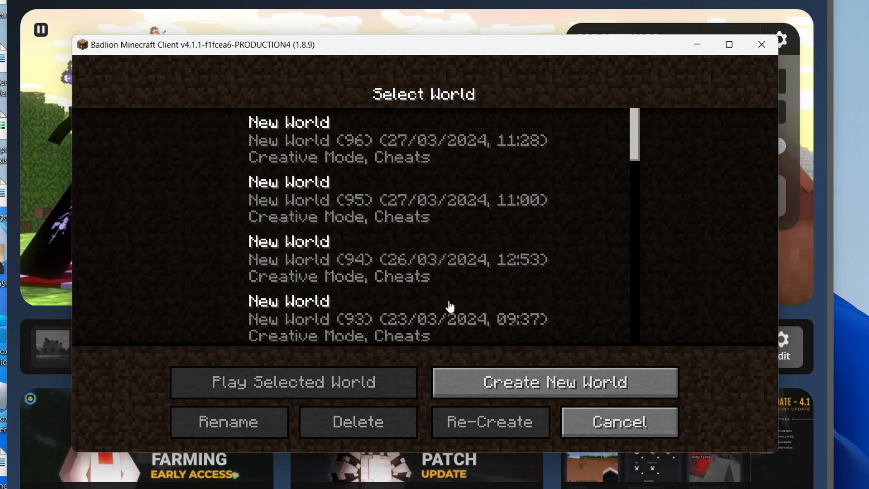
left_click(554, 381)
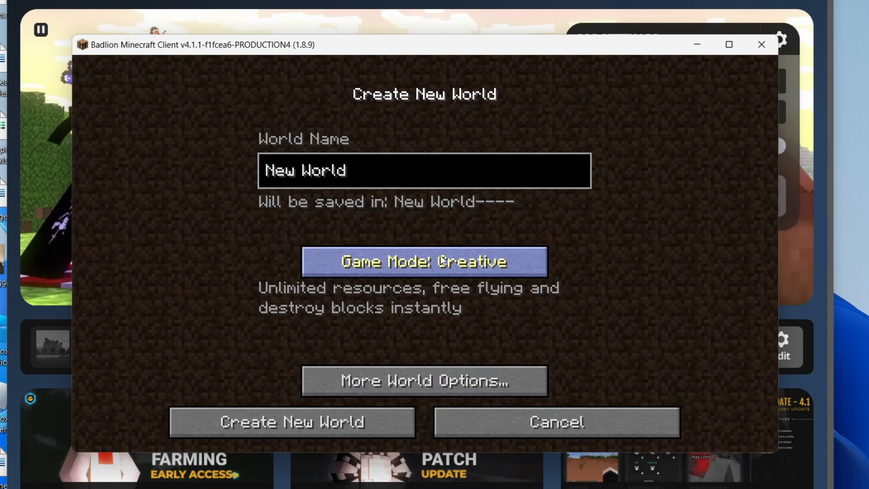
left_click(291, 421)
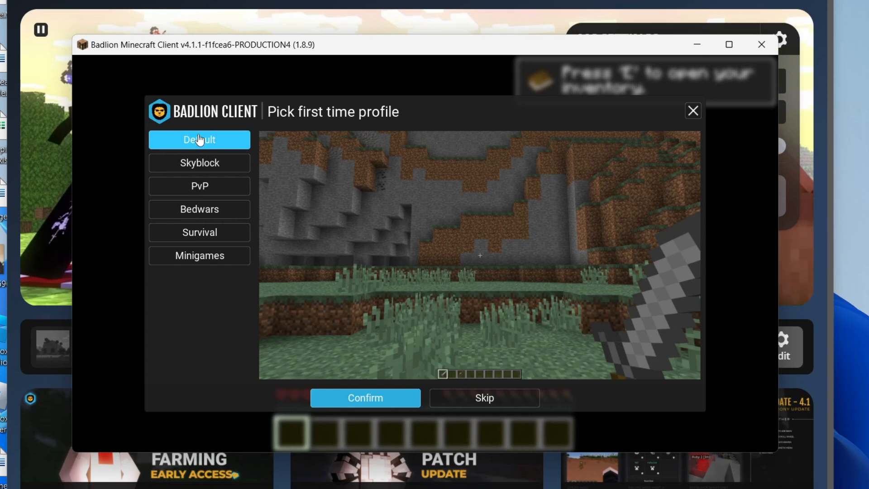
Preview the Skyblock, Default, Survival, Bedwars and PvP first-time profiles and confirm the choice
left_click(199, 162)
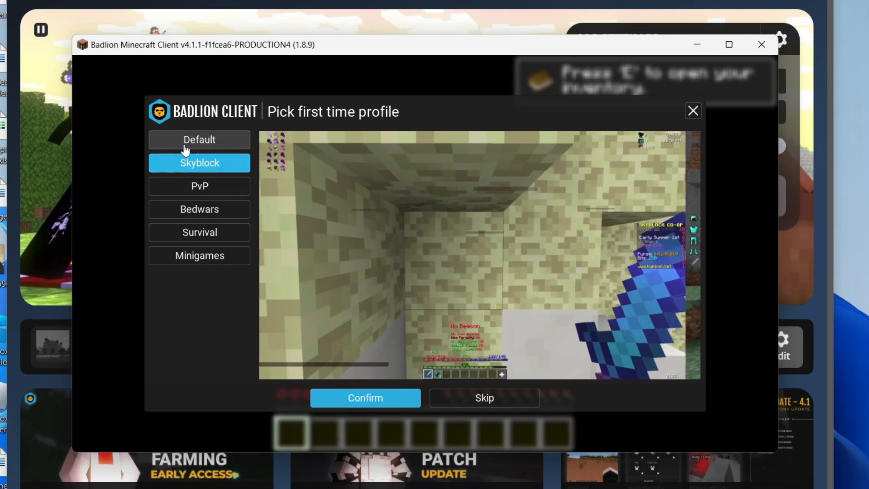
left_click(198, 140)
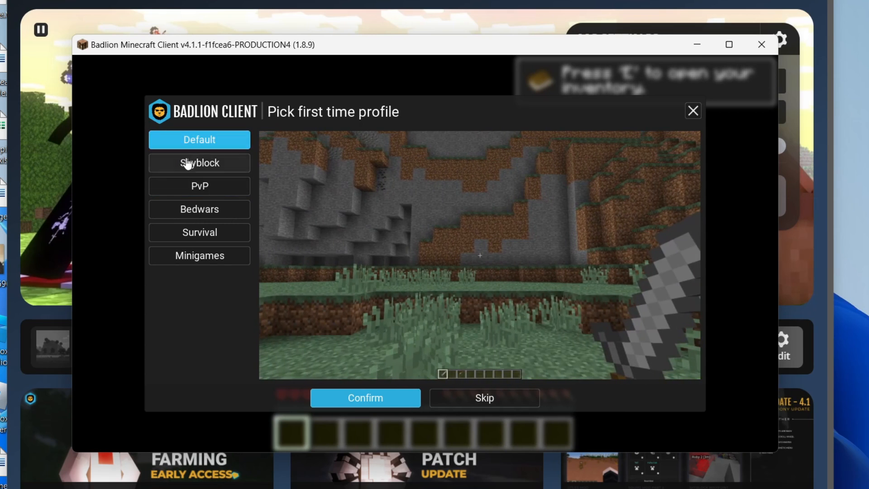
mouse_move(199, 210)
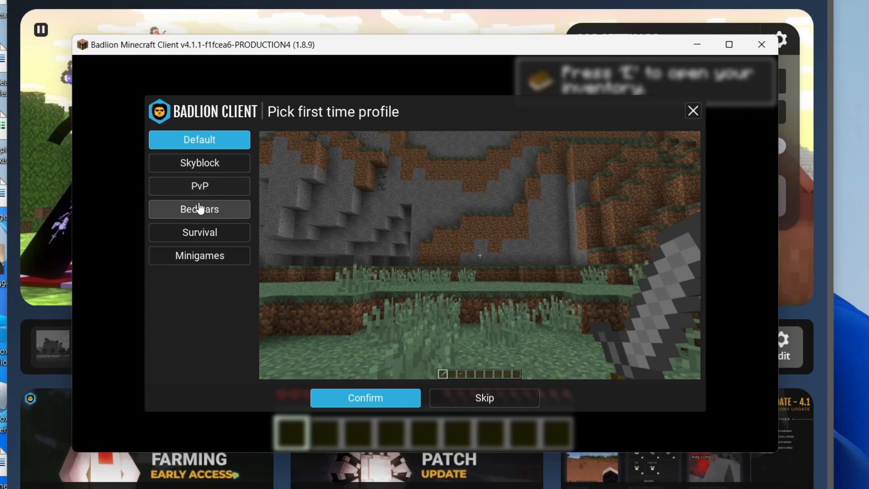
left_click(199, 162)
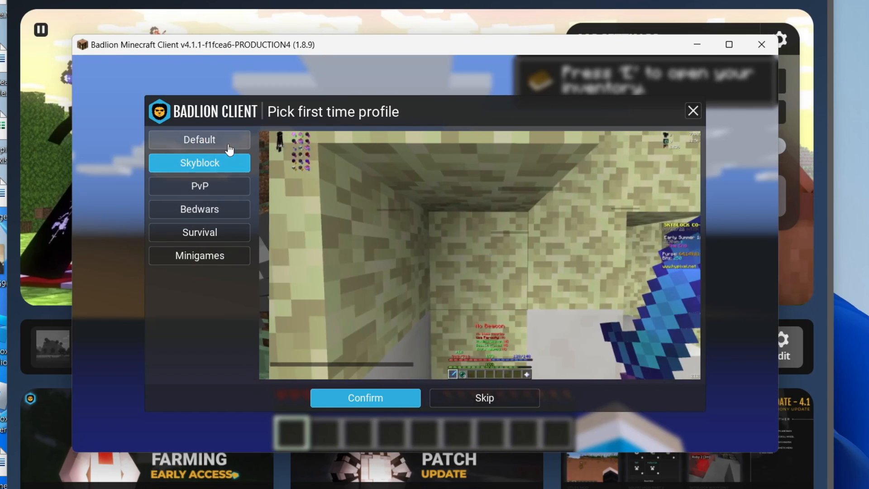
left_click(199, 233)
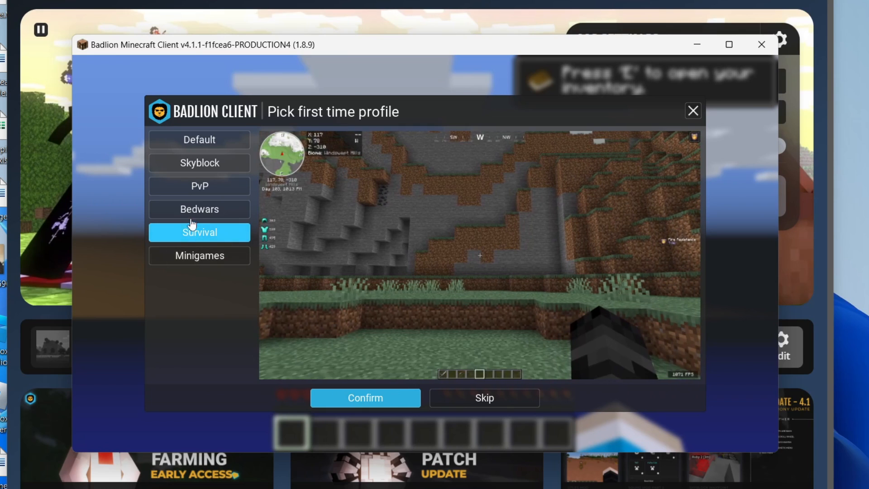
left_click(198, 209)
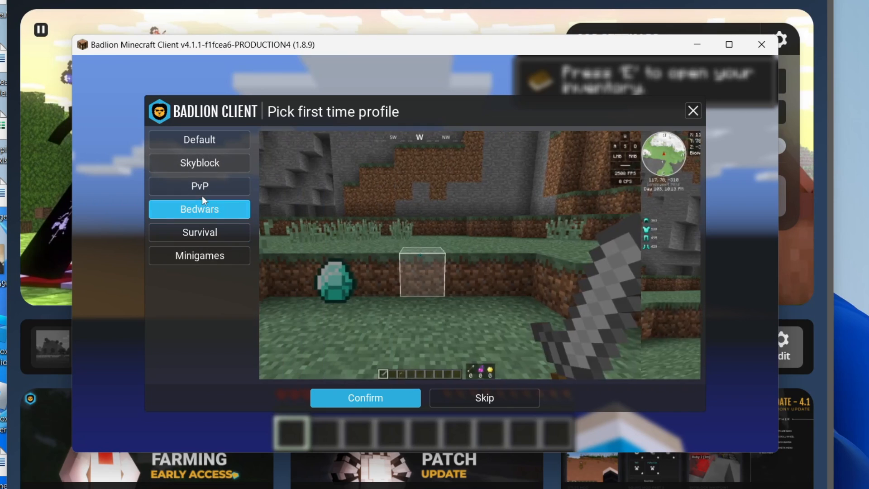
left_click(199, 185)
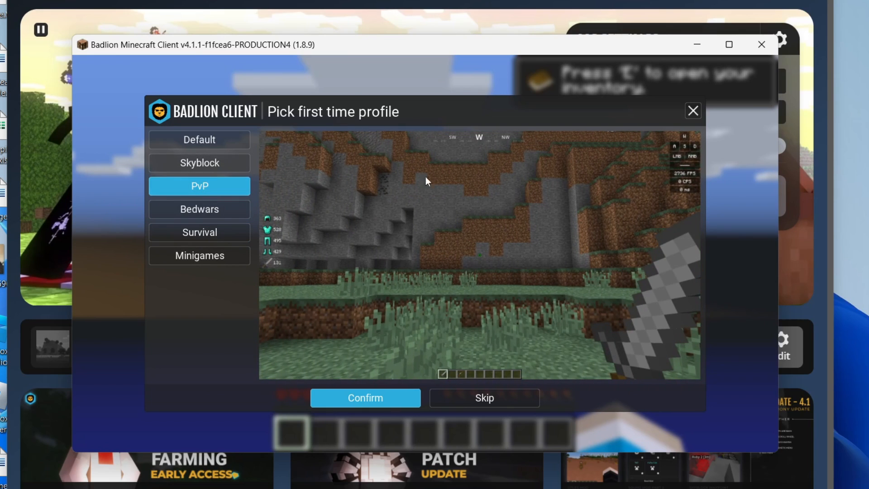
left_click(364, 397)
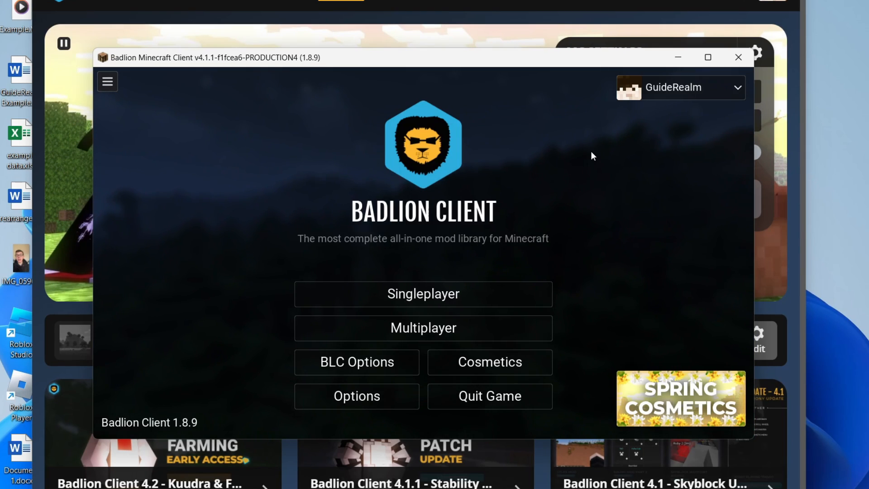
mouse_move(589, 187)
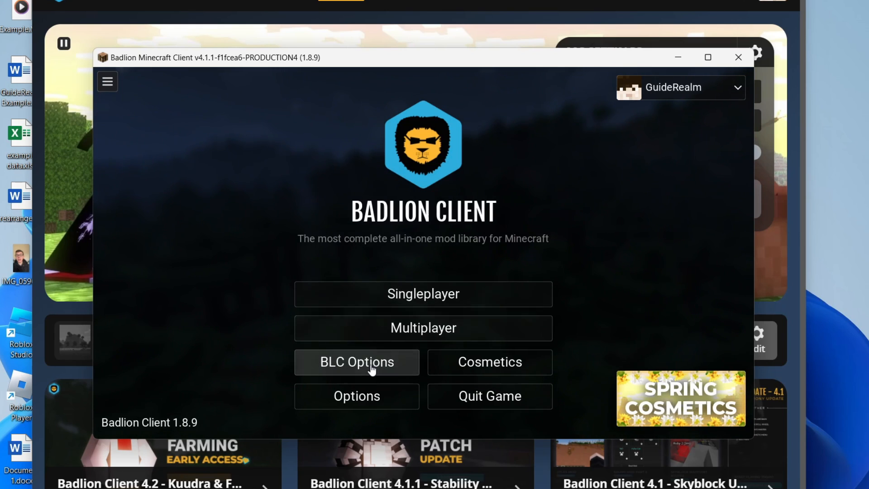
In BLC Options Profiles, create New Profile 3 and open it for editing
left_click(357, 362)
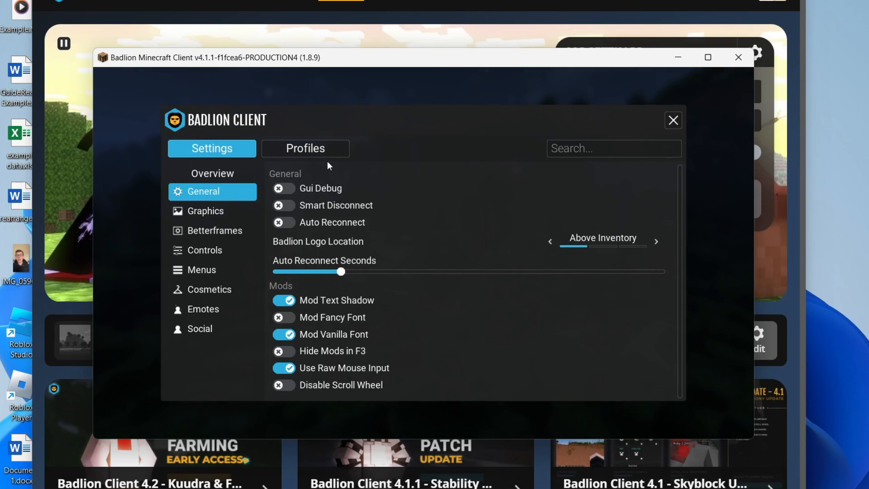
left_click(305, 147)
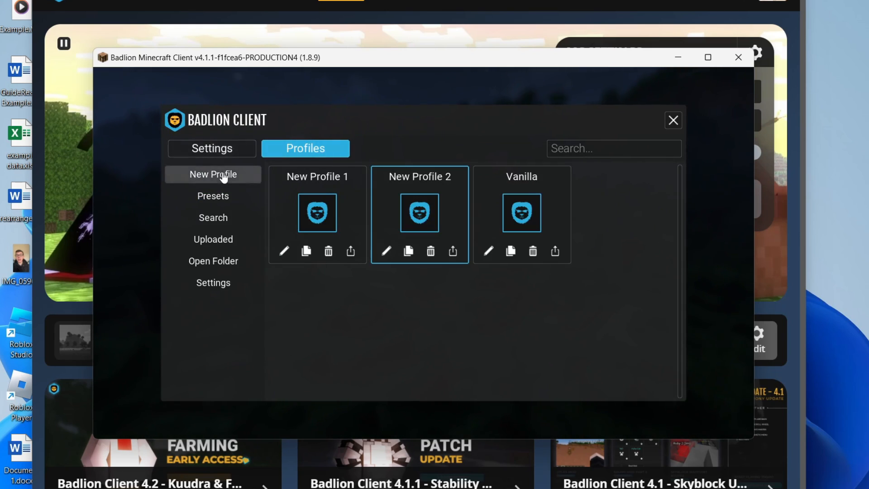
left_click(211, 173)
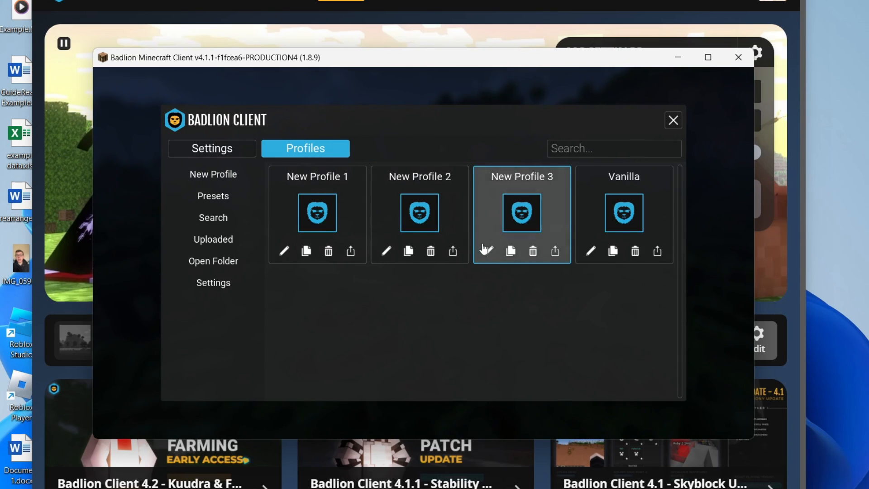
left_click(486, 250)
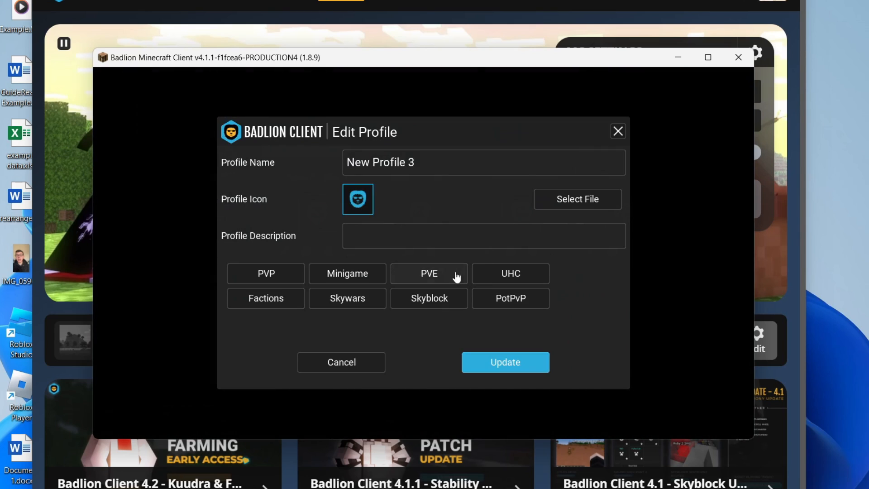
Tag New Profile 3 as PVE after trying PVP and Minigame, and save with Update
left_click(265, 273)
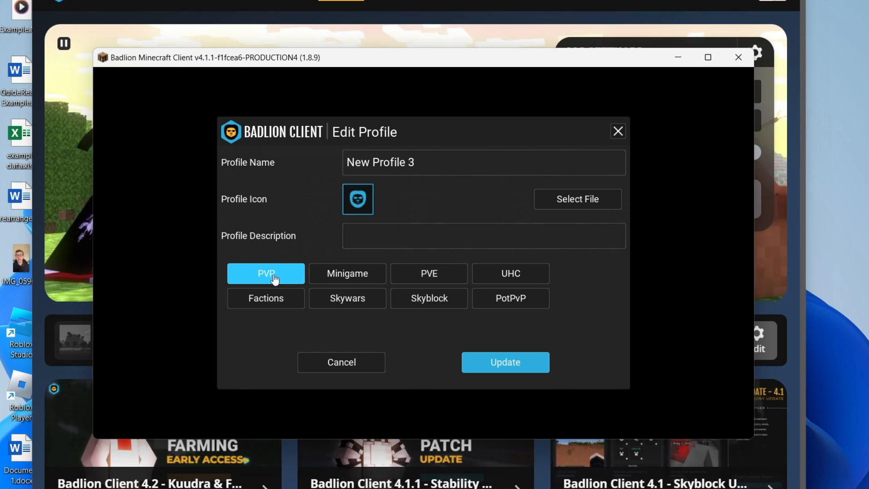
left_click(347, 273)
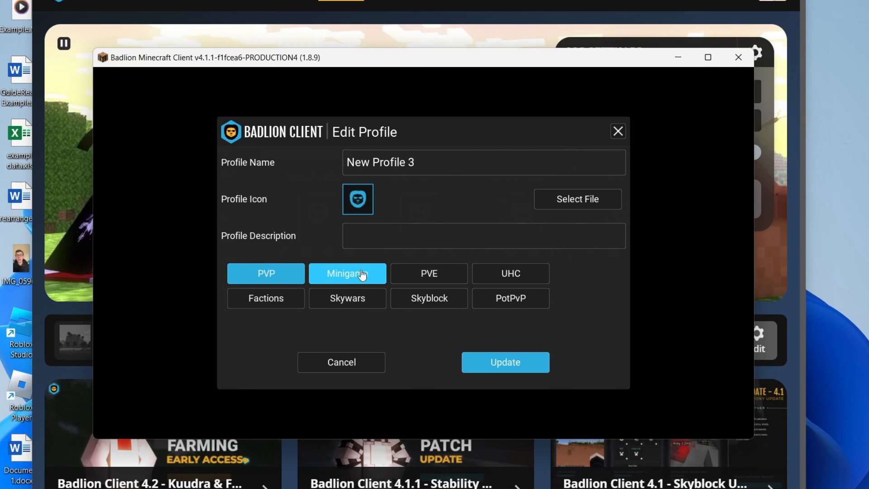
left_click(428, 272)
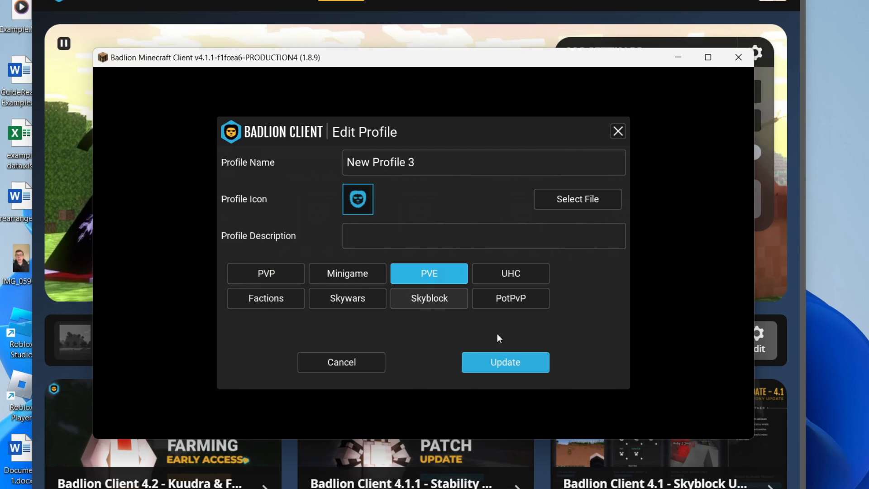
left_click(504, 362)
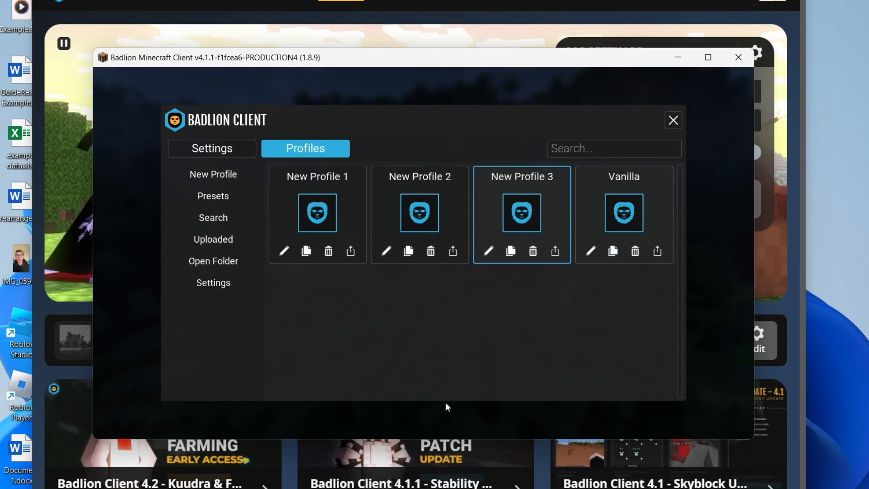